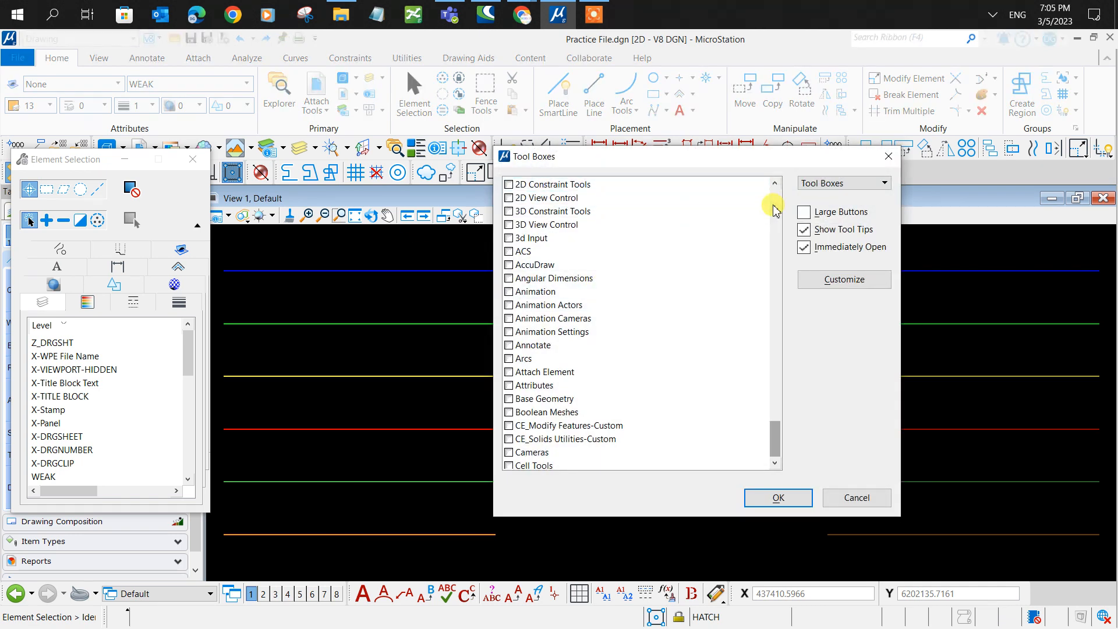
Enable the XYZ Text tool box in the Tool Boxes dialog
scroll(down, 3)
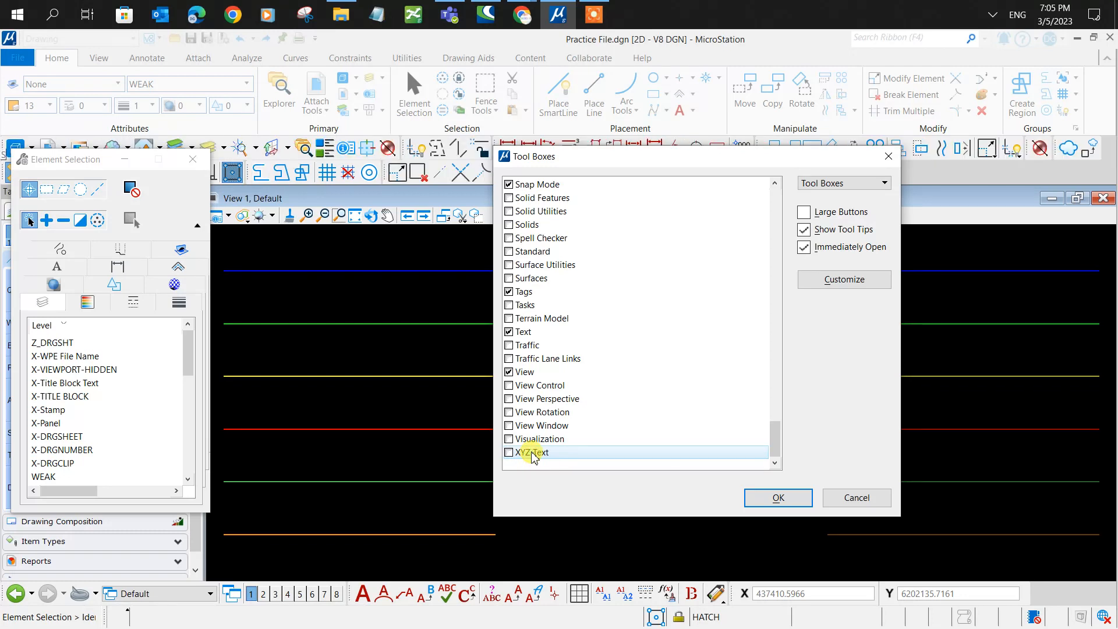
click(509, 452)
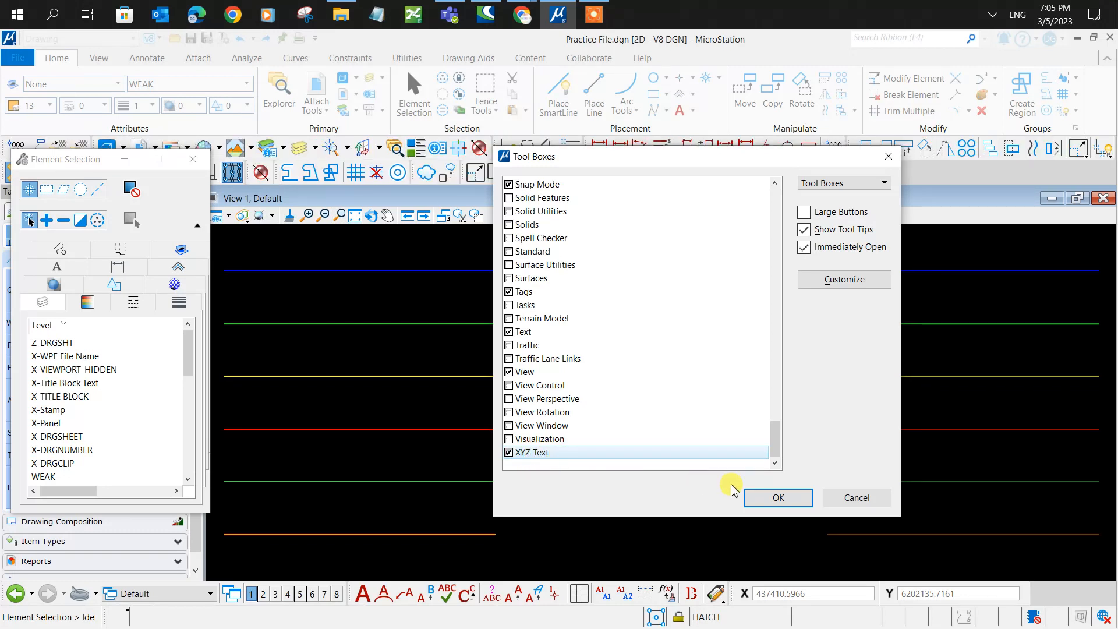
click(777, 497)
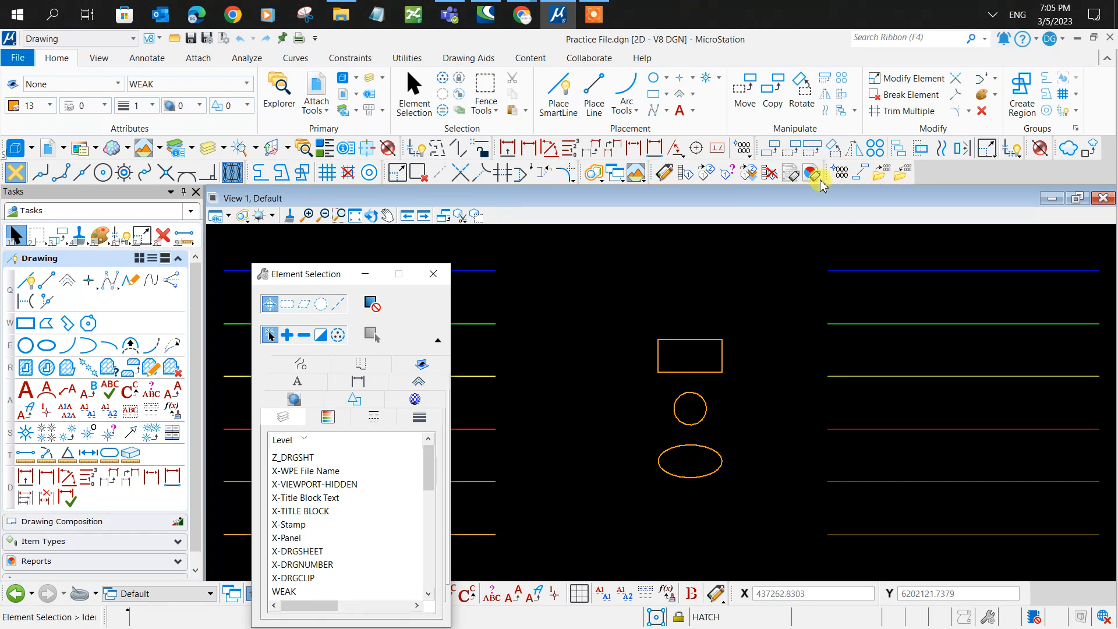
mouse_move(840, 171)
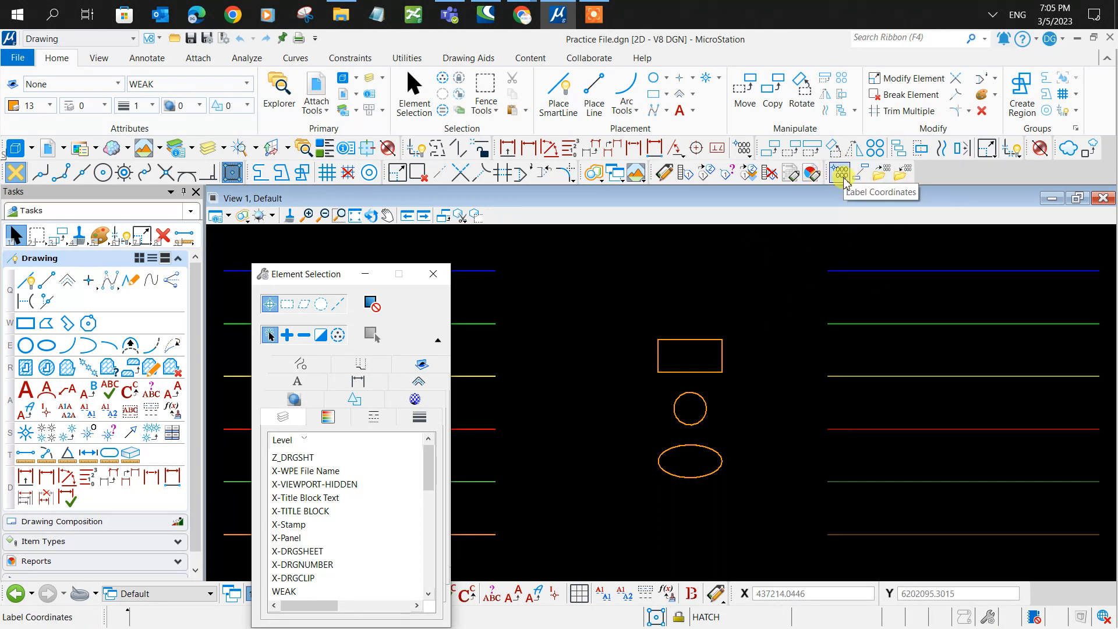
Place a Label Coordinates label at the rectangle's top-right corner
click(839, 172)
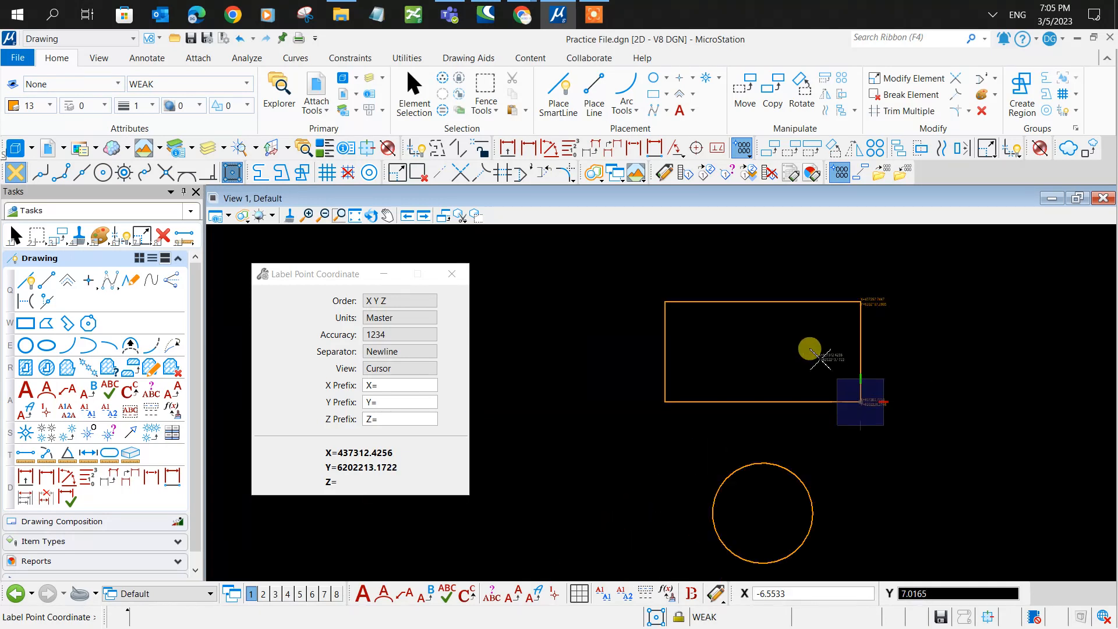
click(414, 92)
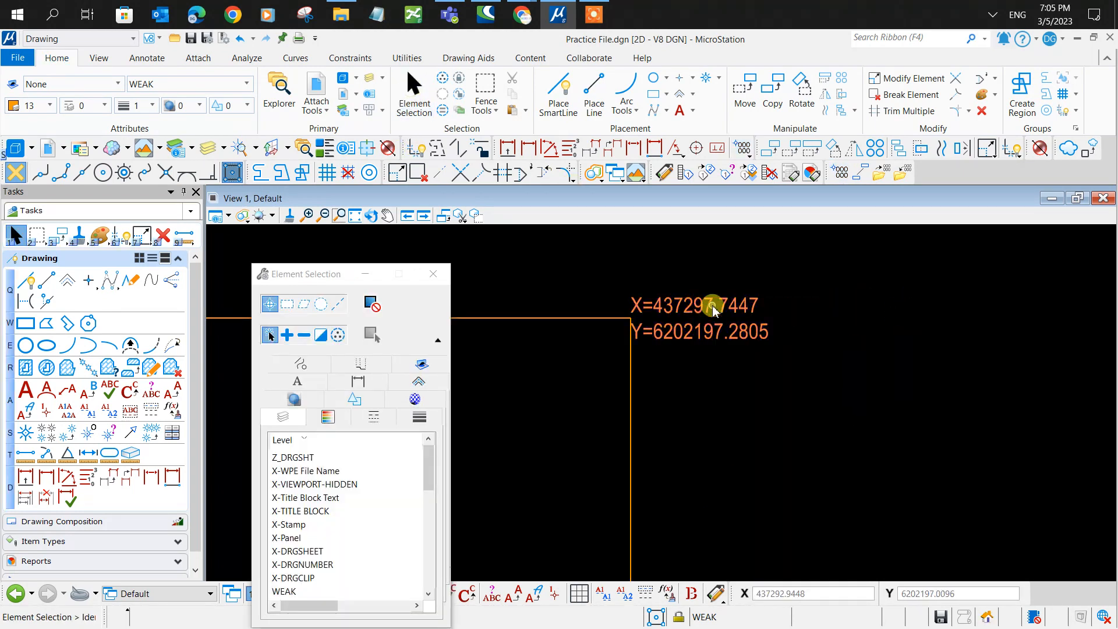
Add an 'XY=' line with both coordinates to the label, copy it, and close the editor
double_click(696, 306)
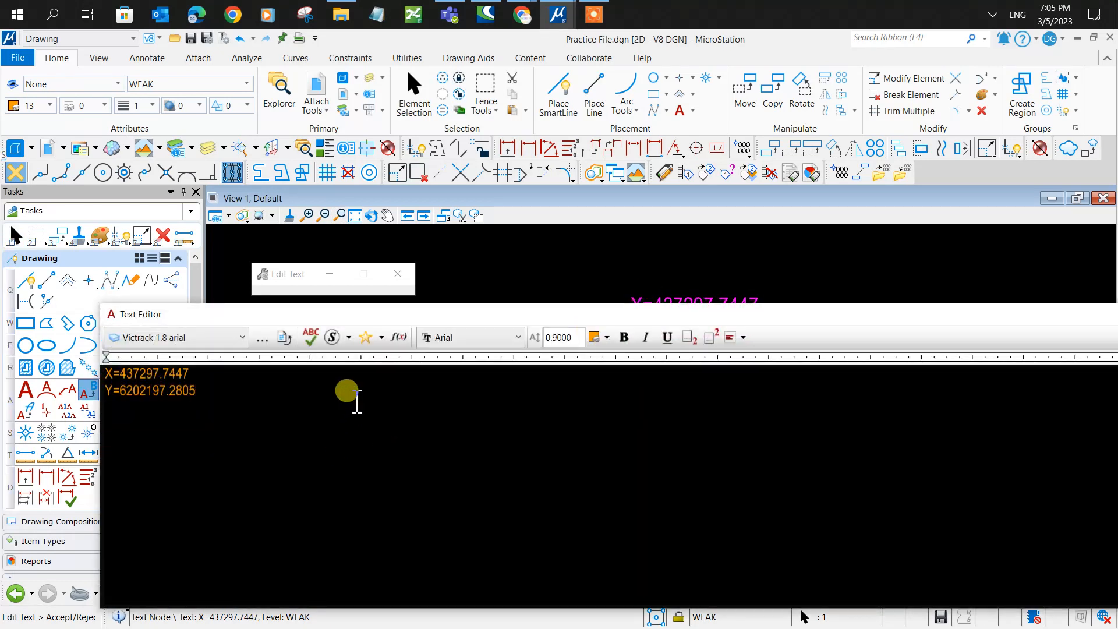
text(XY=437297.7447,)
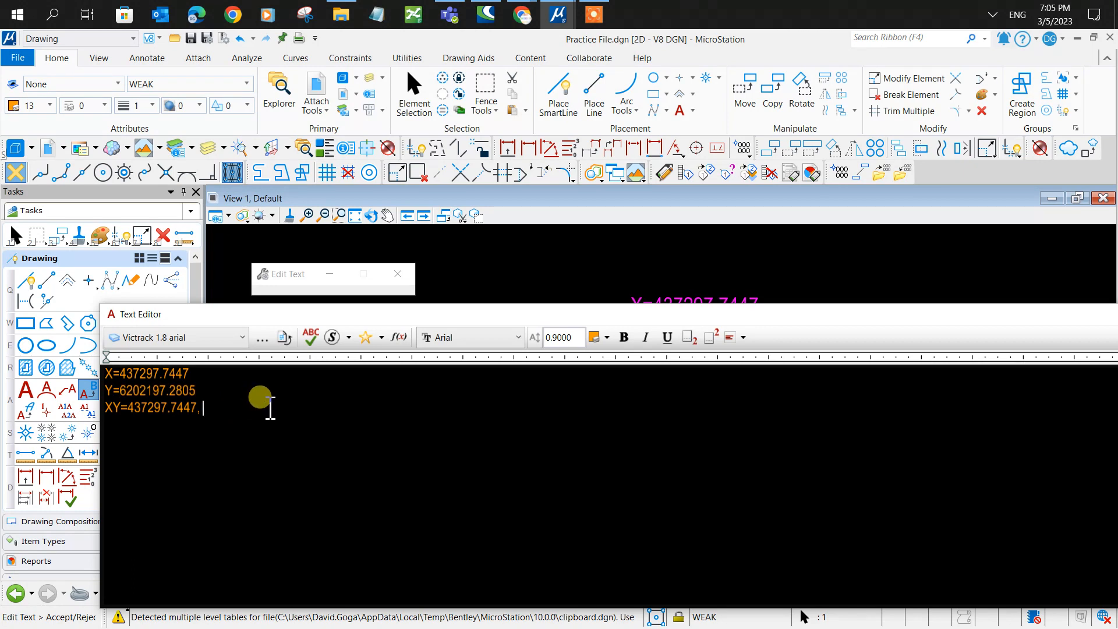
text(6202197.2805)
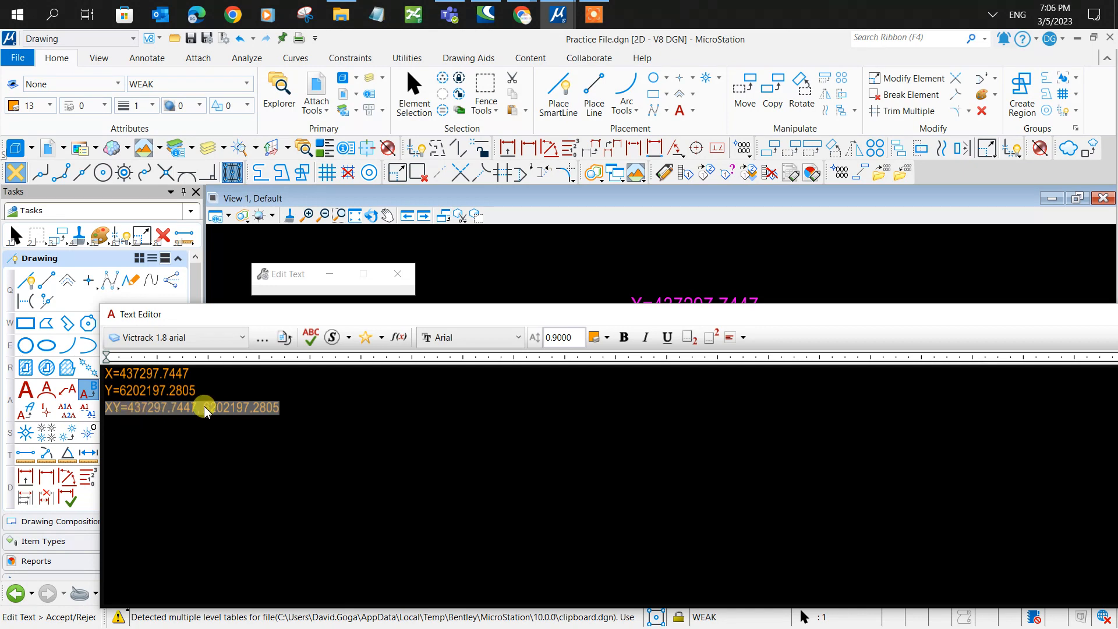
right_click(193, 407)
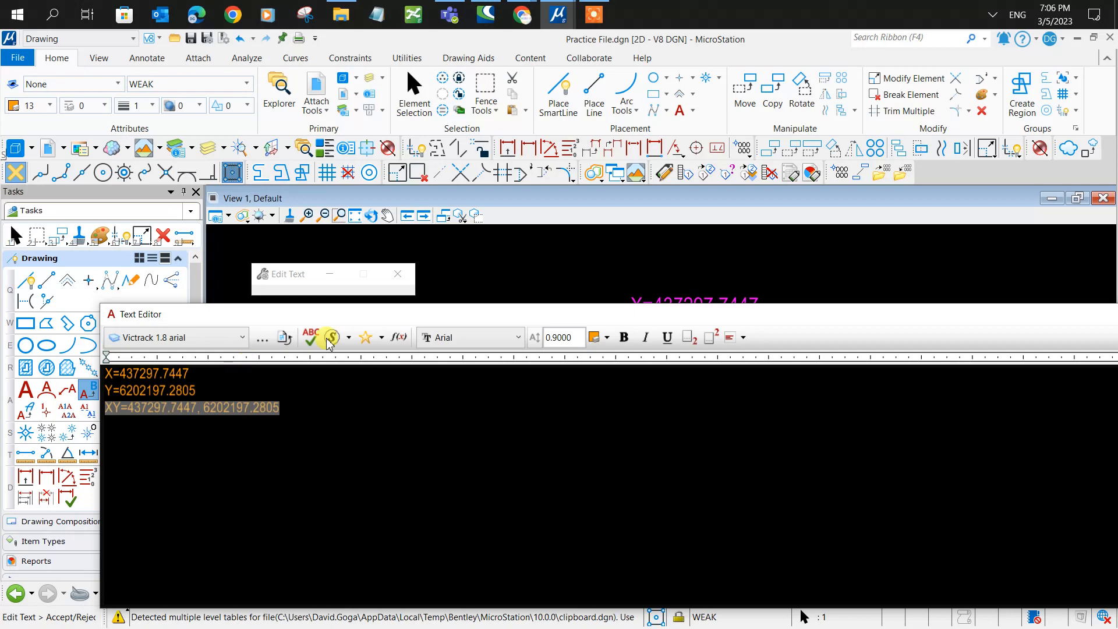
click(414, 92)
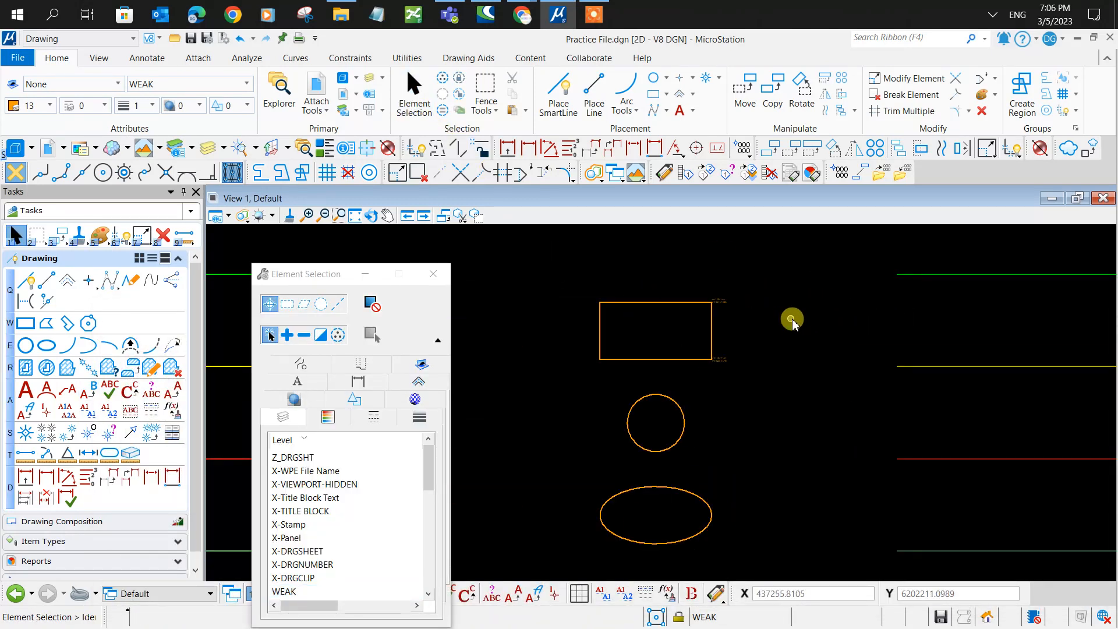
Draw a SmartLine from key-in XY=437297.7447, 6202197.2805 to a point below-left of the rectangle
click(558, 89)
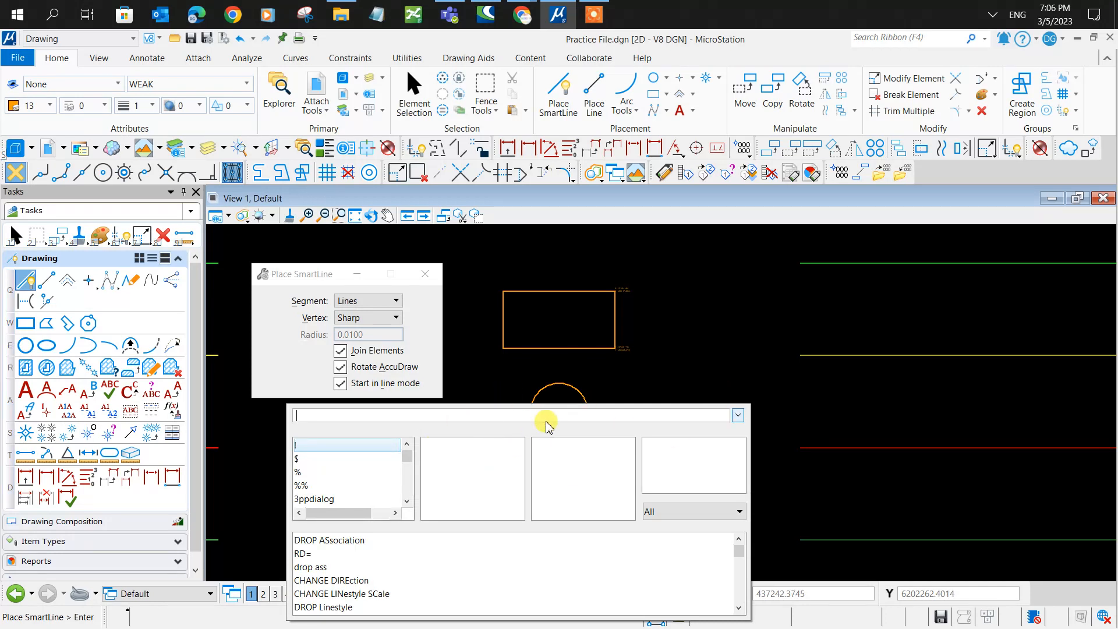
text(XY=437297.7447, 6202197.2805)
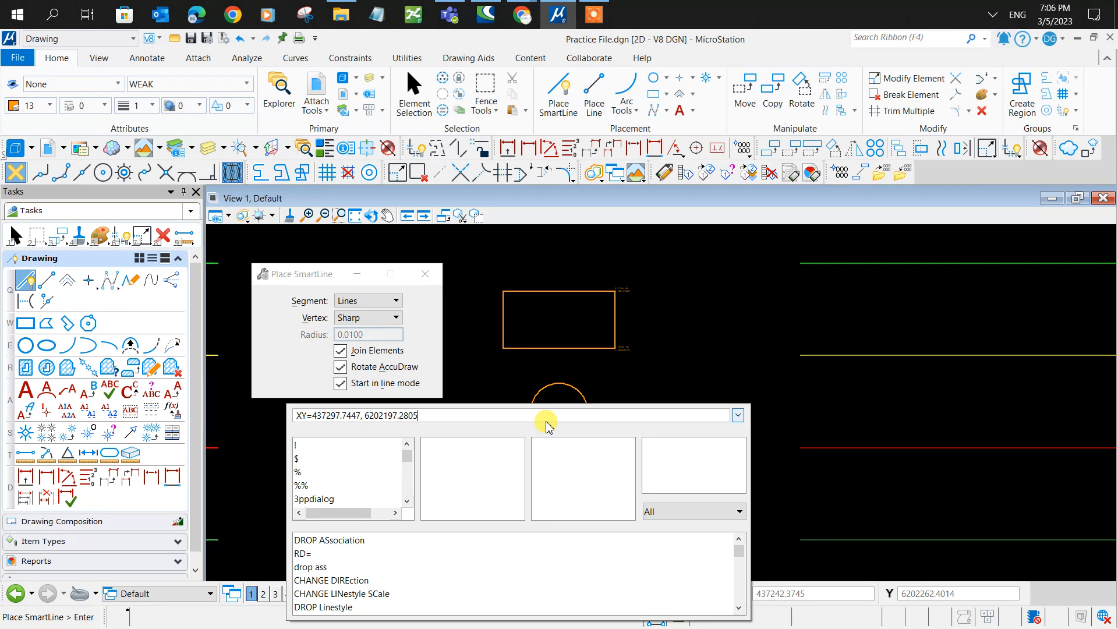
mouse_move(381, 415)
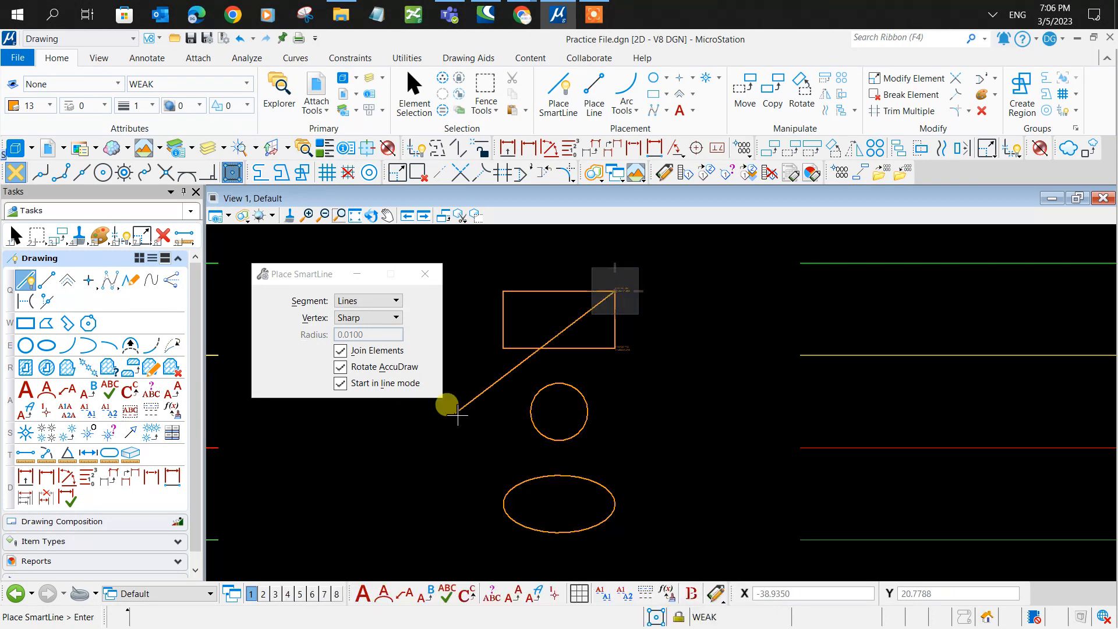
click(753, 336)
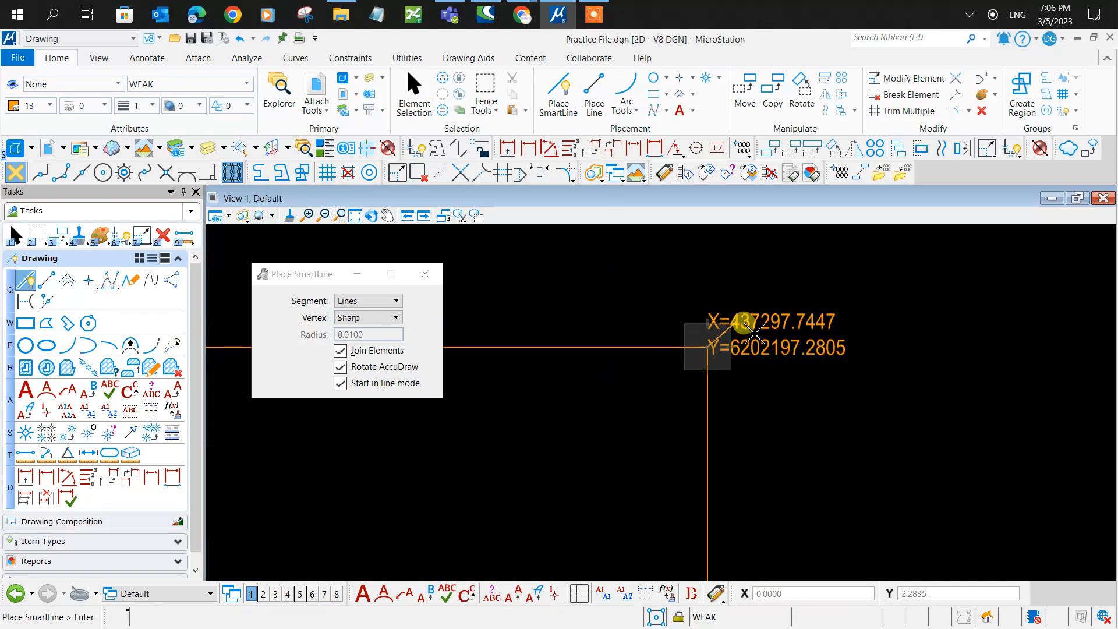